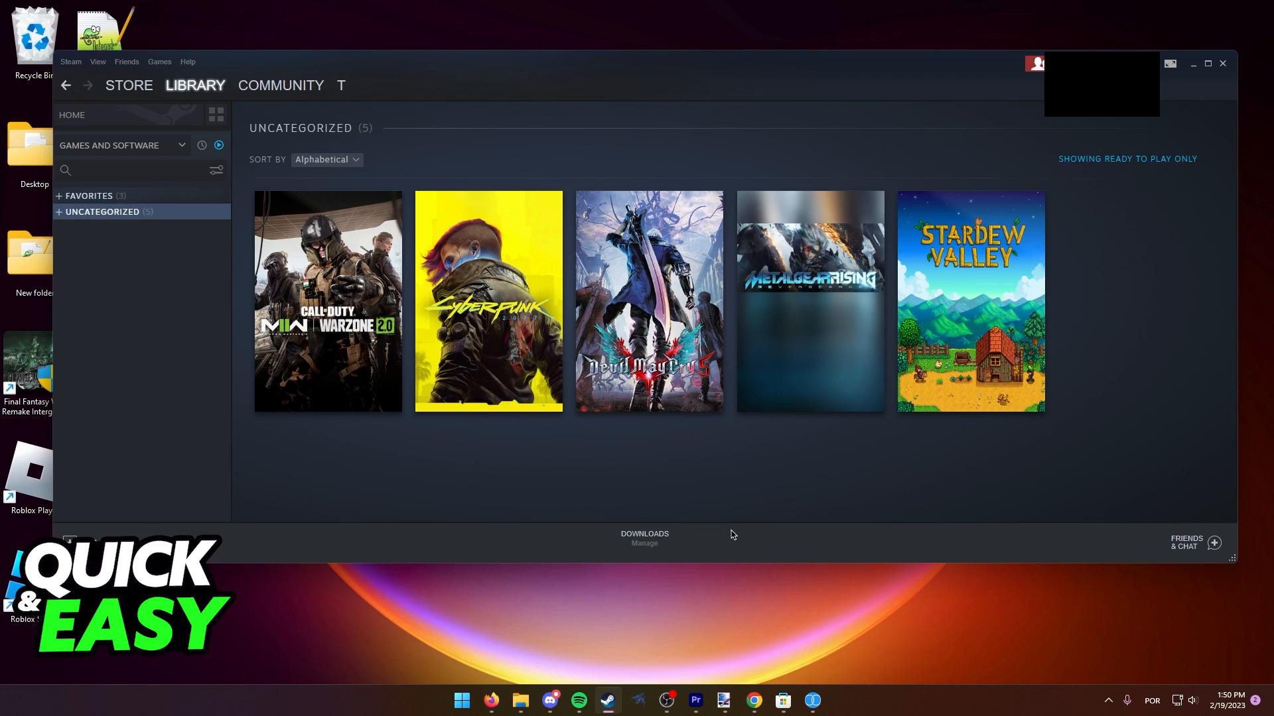
pyautogui.moveTo(732, 545)
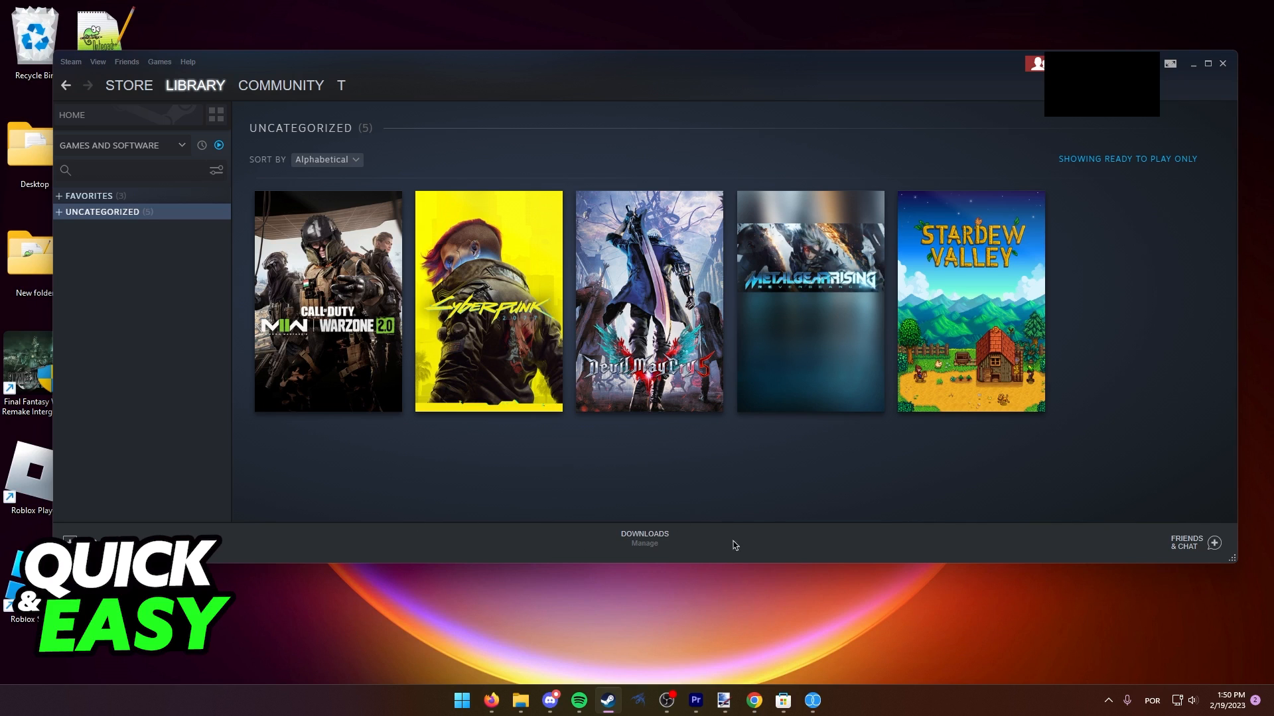
pyautogui.moveTo(195, 391)
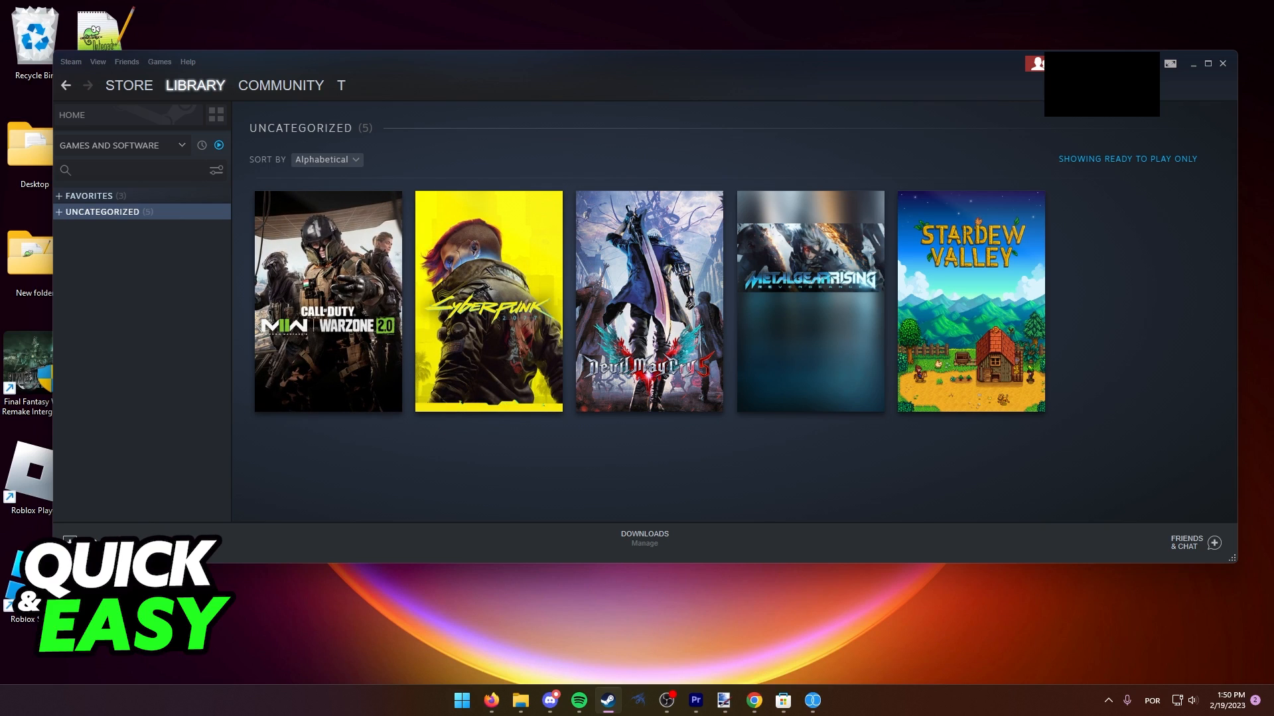
# Step: Browse Steam's Add a Non-Steam Game program list, then dismiss it without adding anything
pyautogui.click(70, 541)
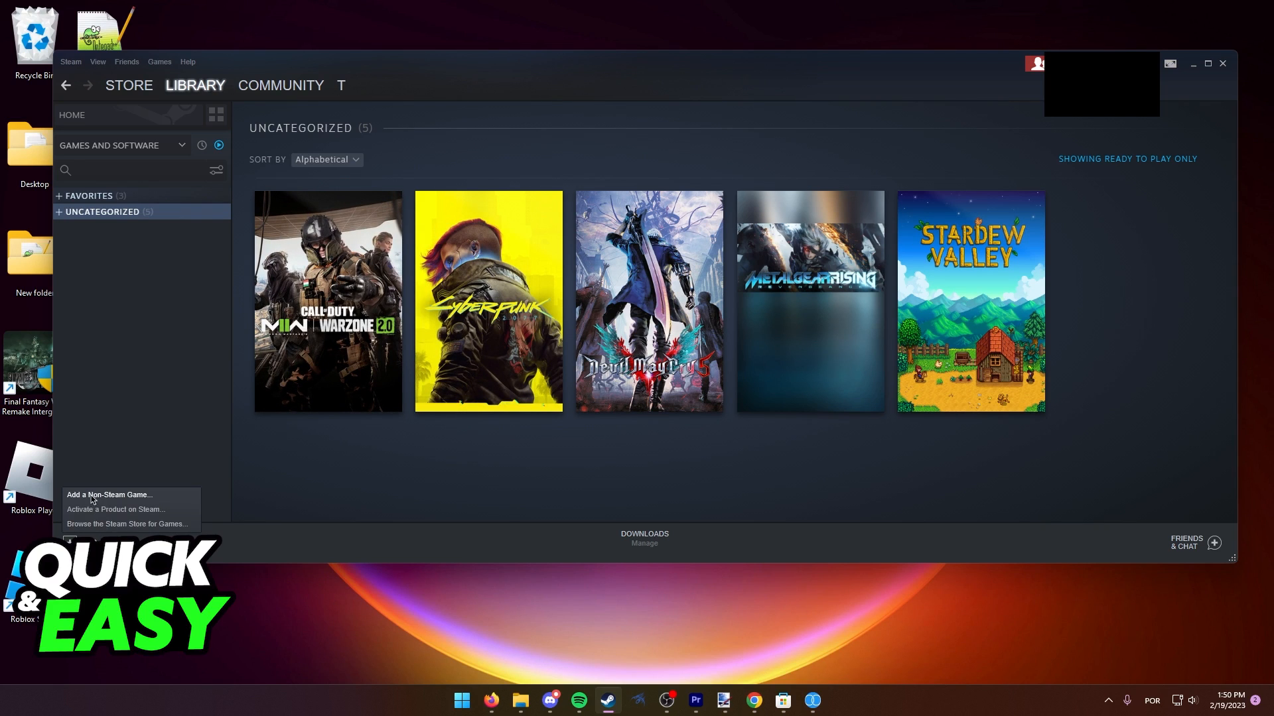
pyautogui.click(109, 495)
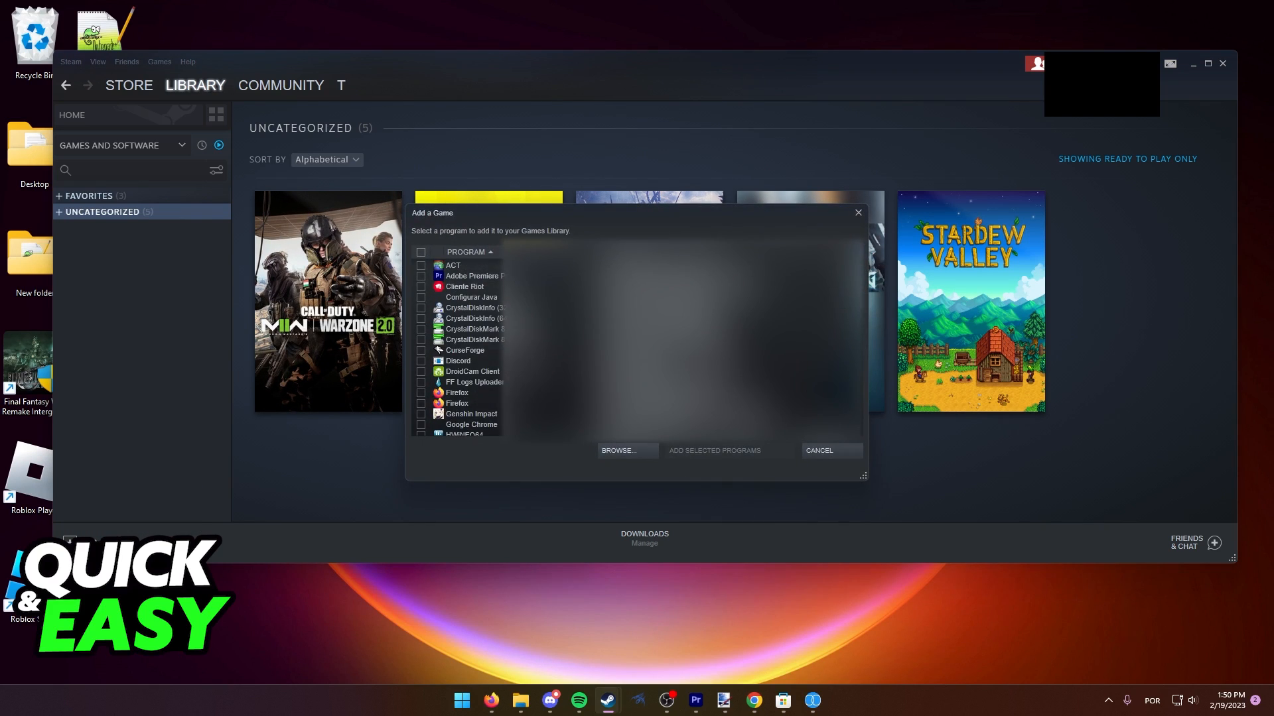
pyautogui.scroll(-3)
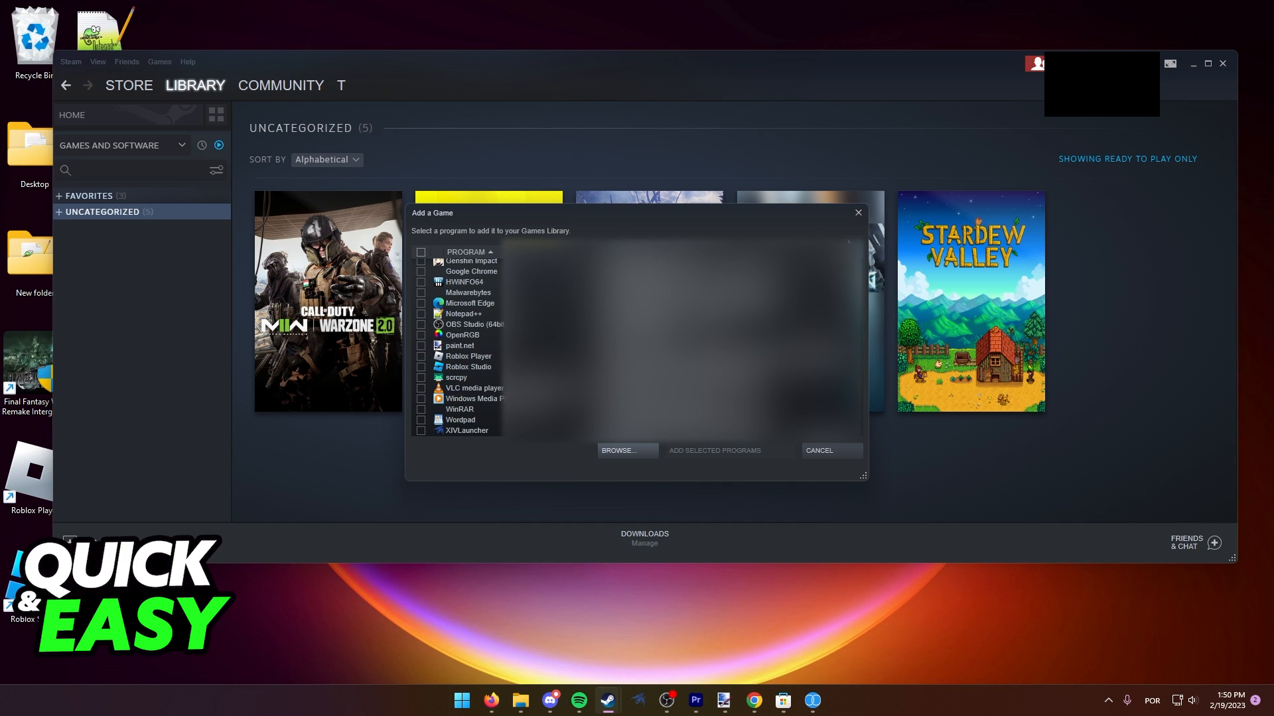
pyautogui.click(818, 451)
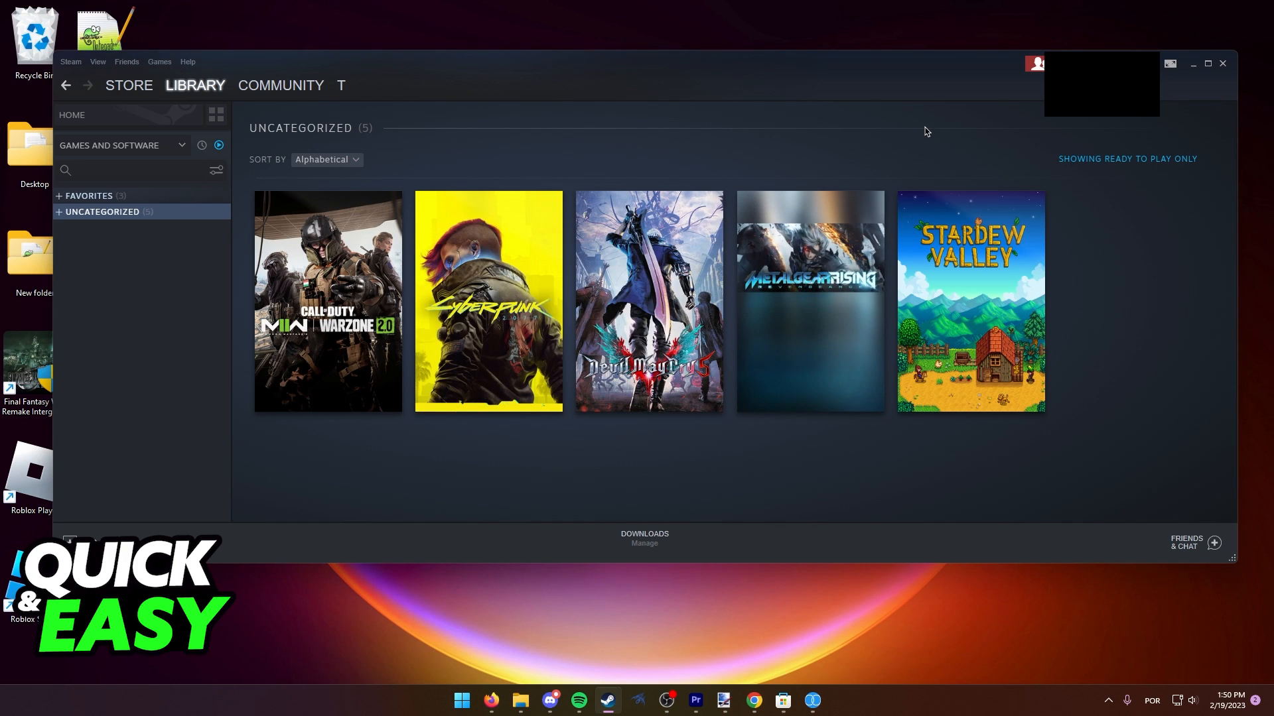
pyautogui.moveTo(853, 603)
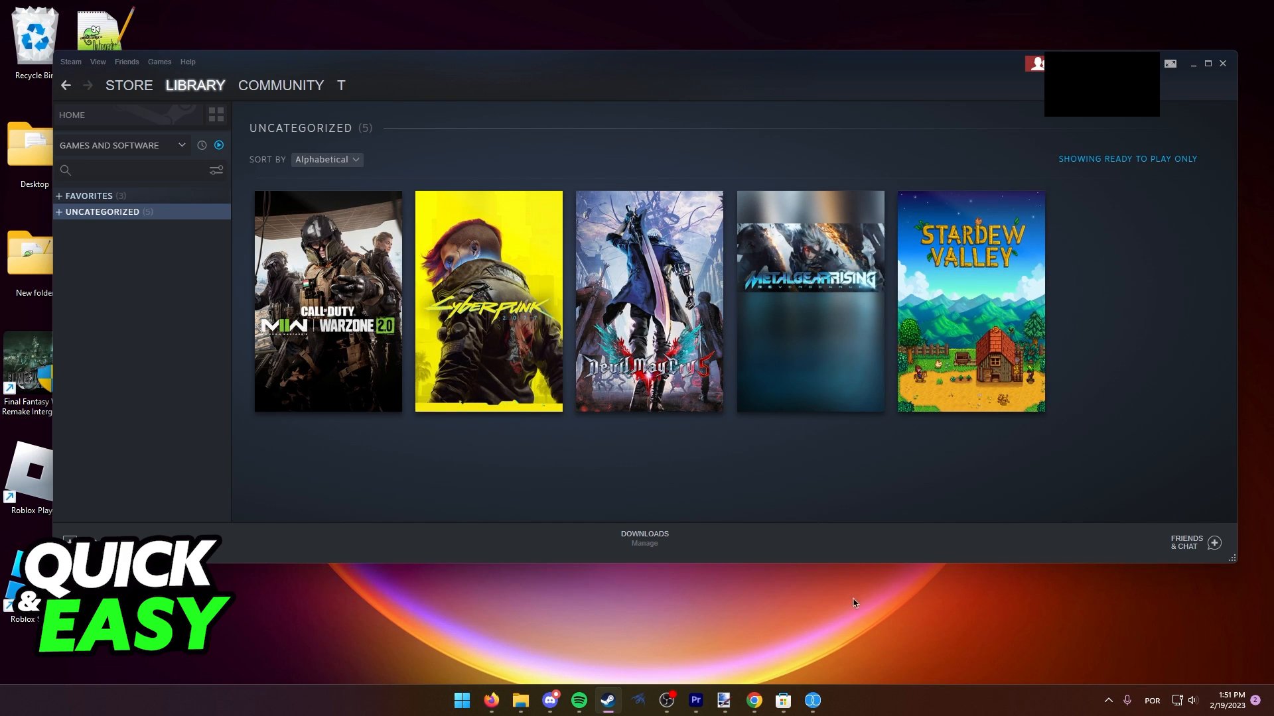
pyautogui.moveTo(762, 665)
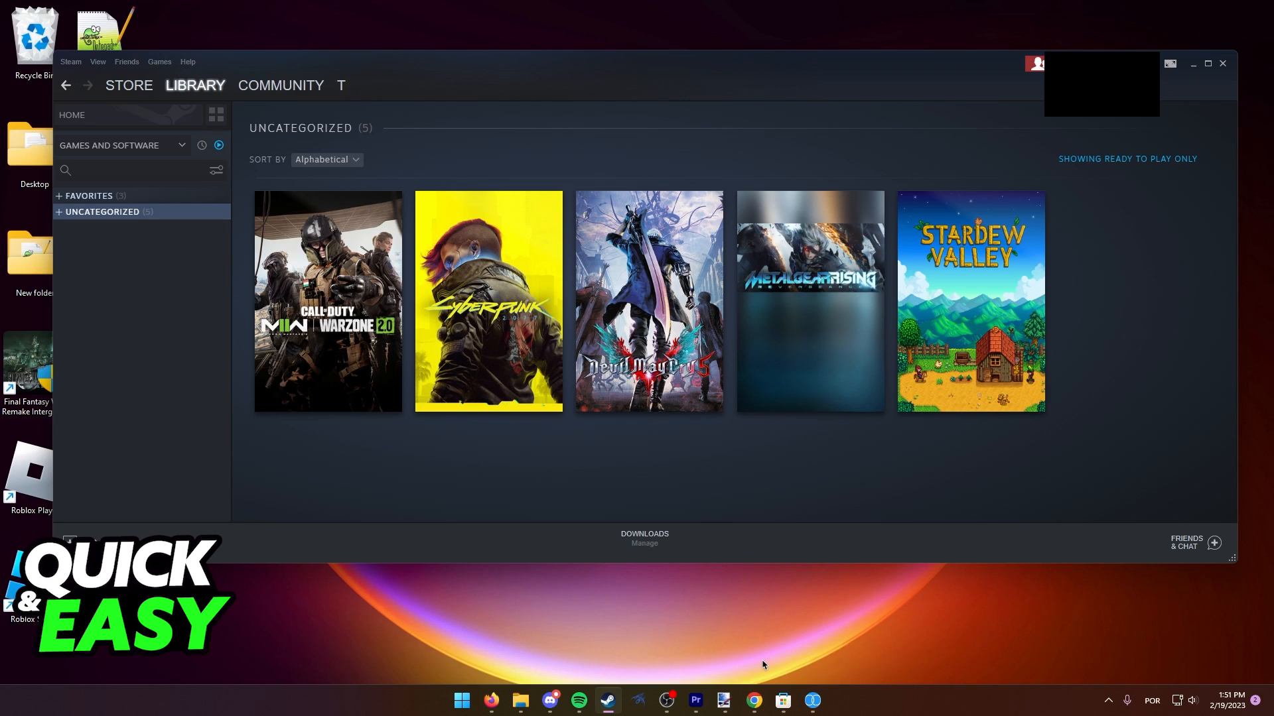
# Step: Scroll the UWPHook repository README on GitHub and open the 2.13.0 release
pyautogui.click(753, 701)
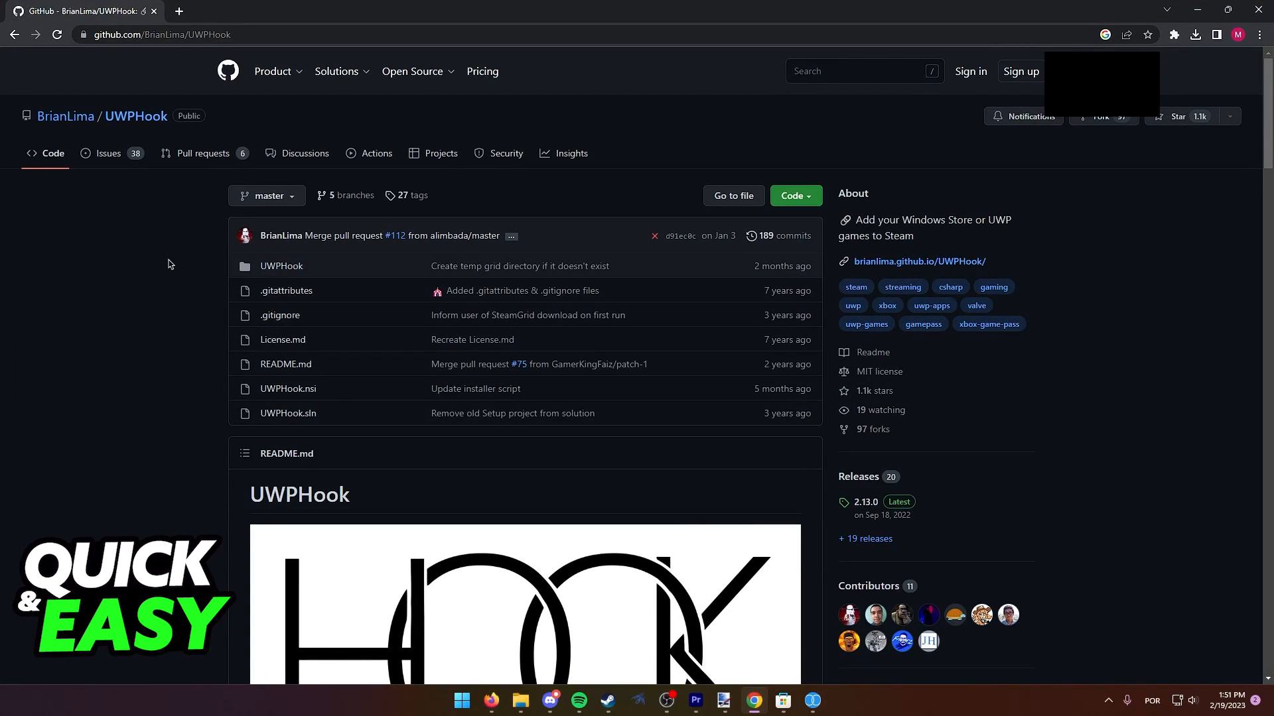
pyautogui.scroll(-3)
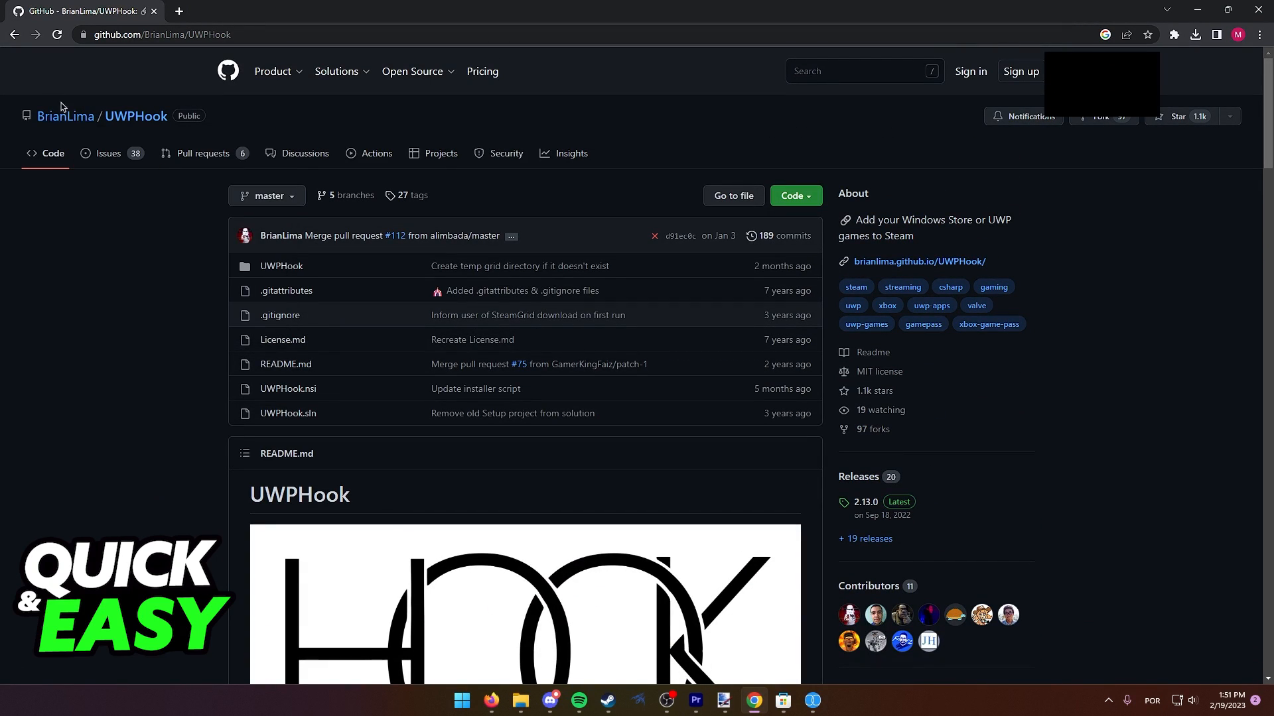
pyautogui.moveTo(203, 131)
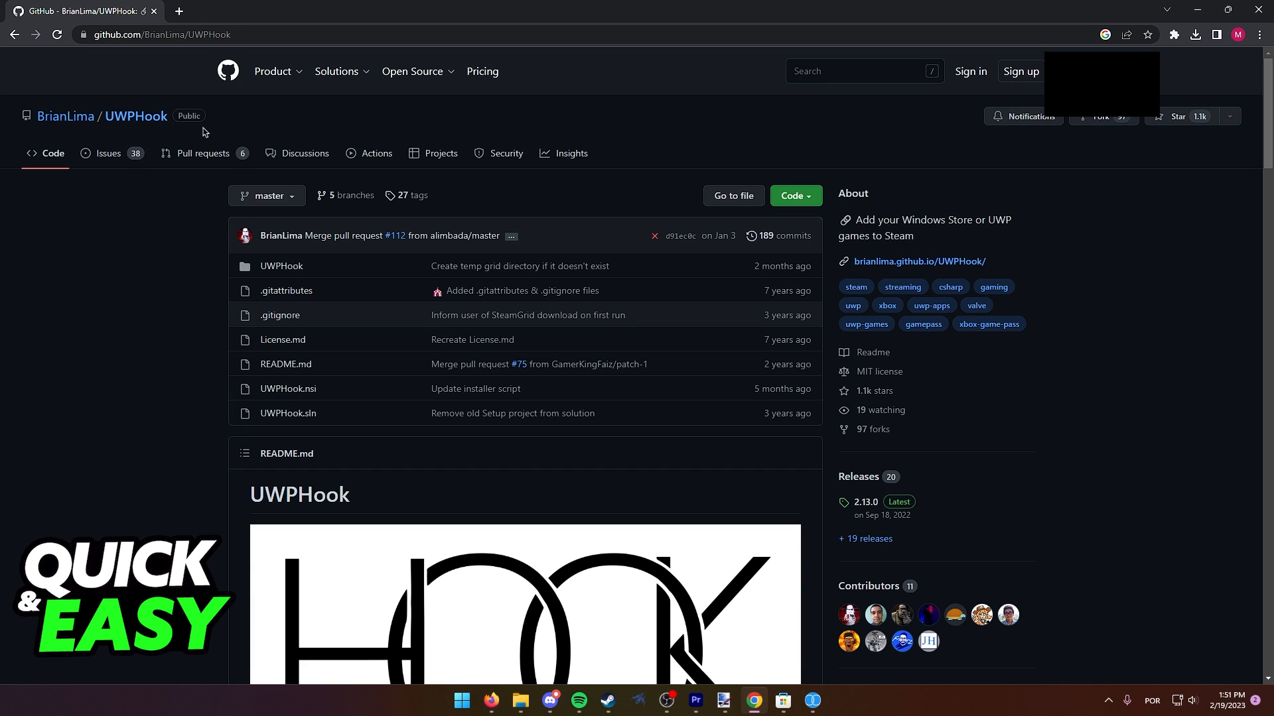
pyautogui.scroll(-3)
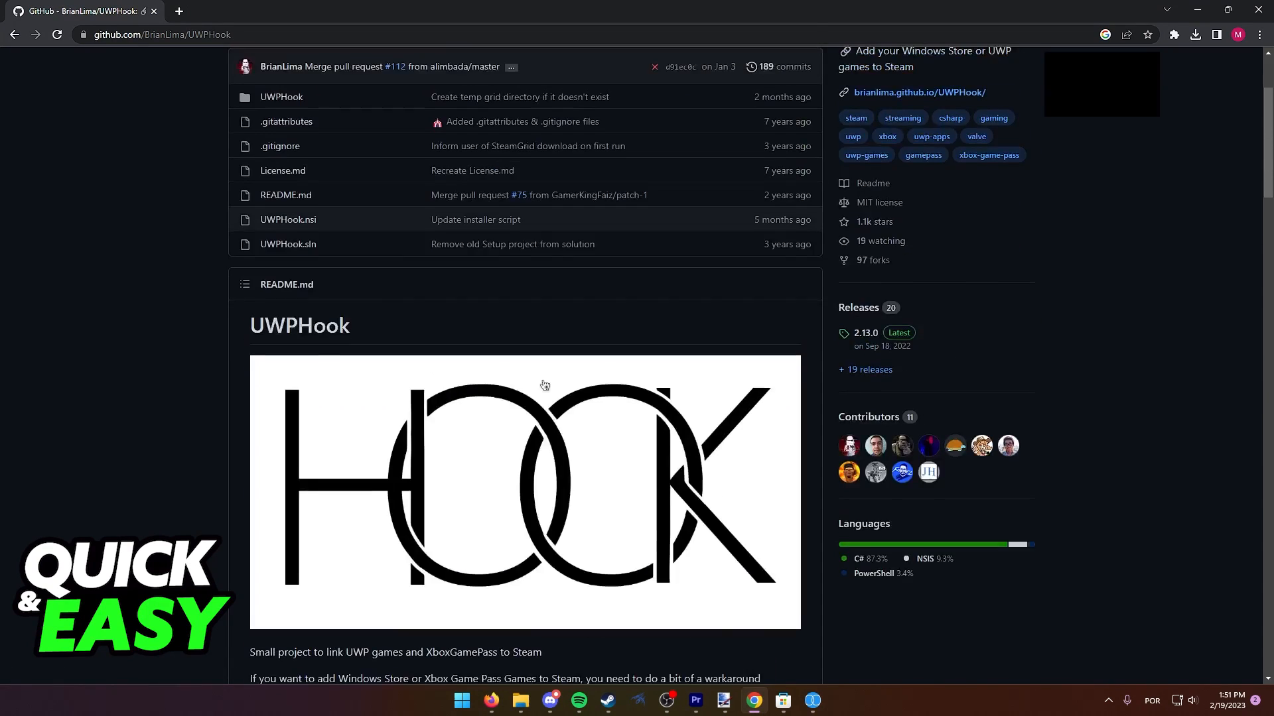
pyautogui.scroll(-3)
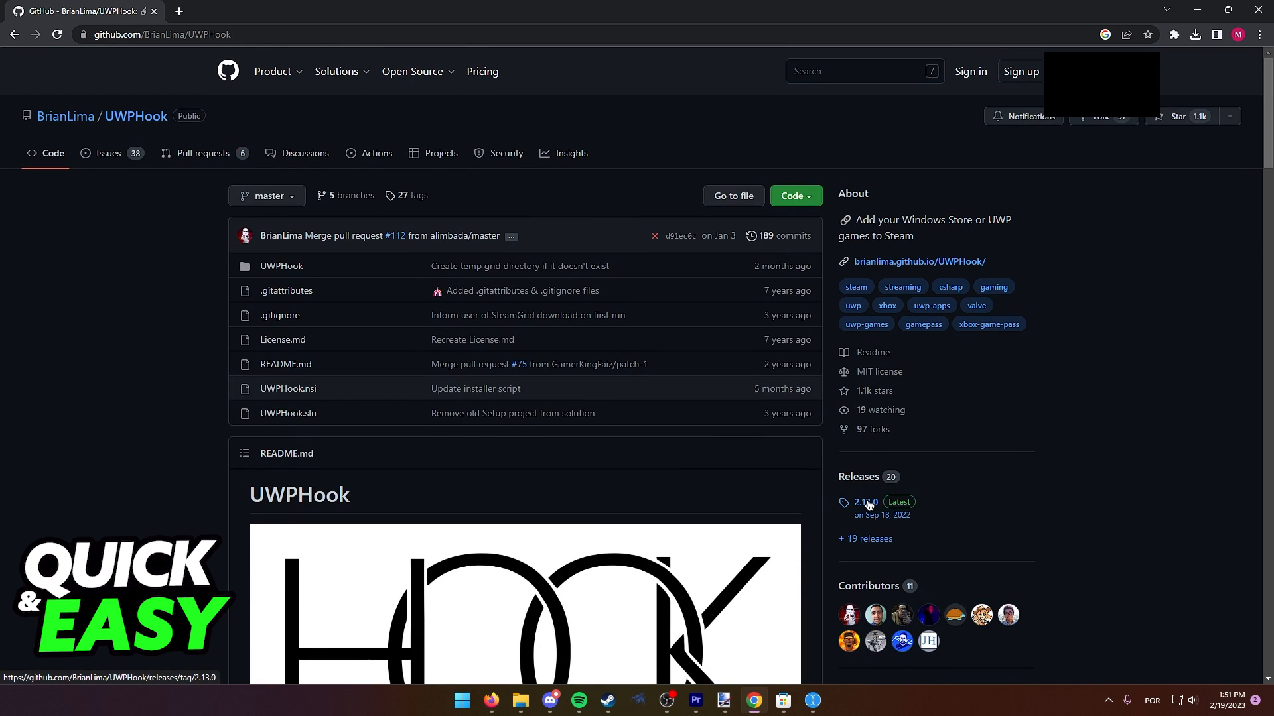
pyautogui.click(863, 502)
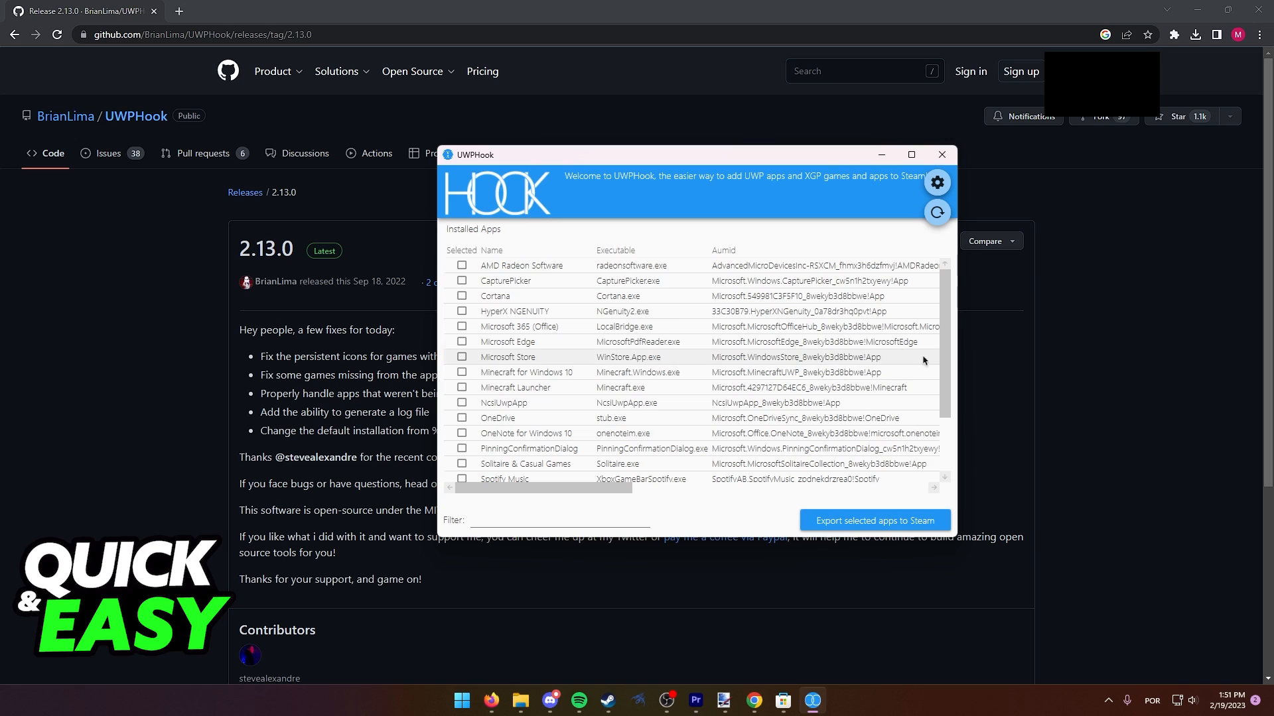
pyautogui.moveTo(528, 377)
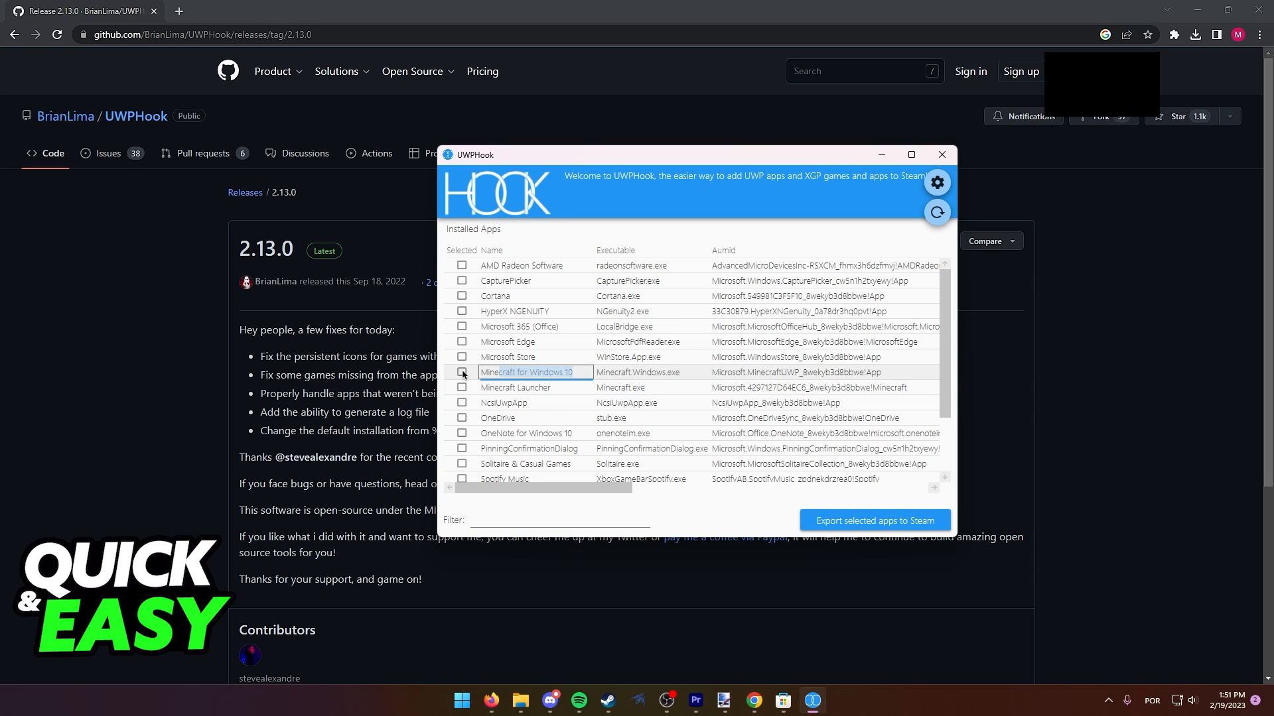
# Step: Tick Minecraft for Windows 10 and Minecraft Launcher in UWPHook's installed apps list
pyautogui.click(515, 387)
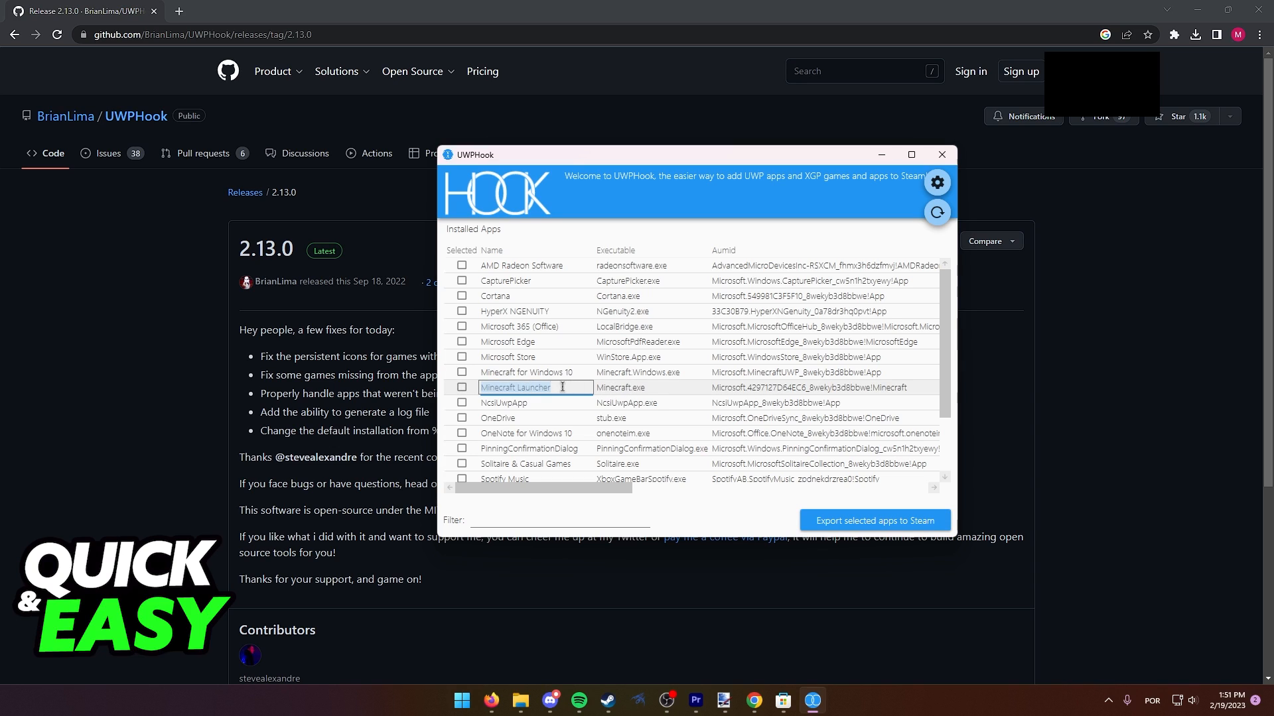
pyautogui.click(461, 372)
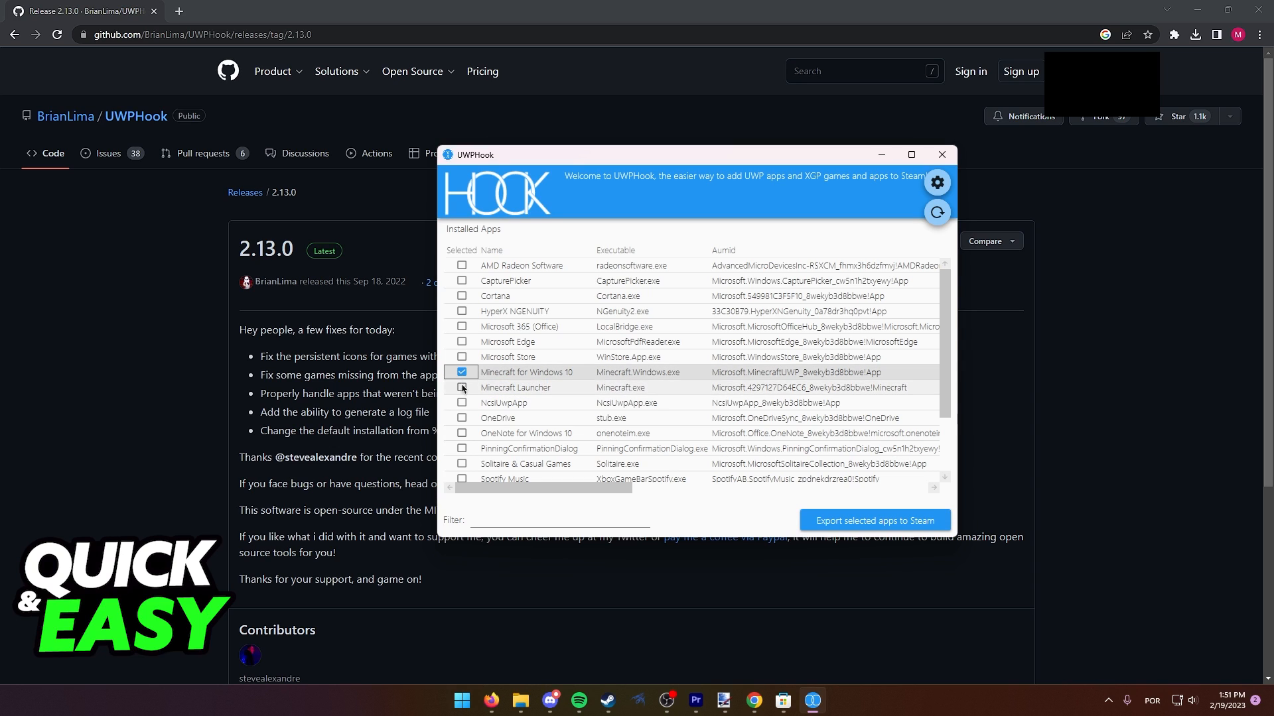
pyautogui.click(462, 387)
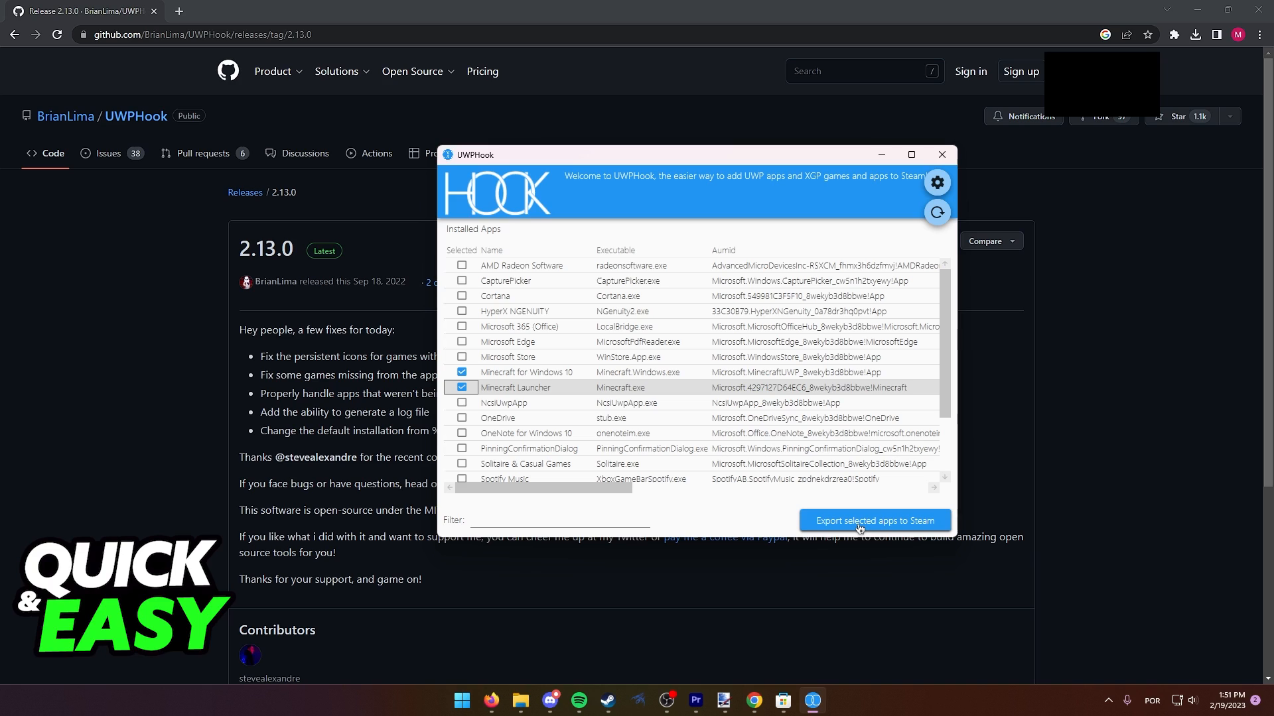
pyautogui.moveTo(863, 503)
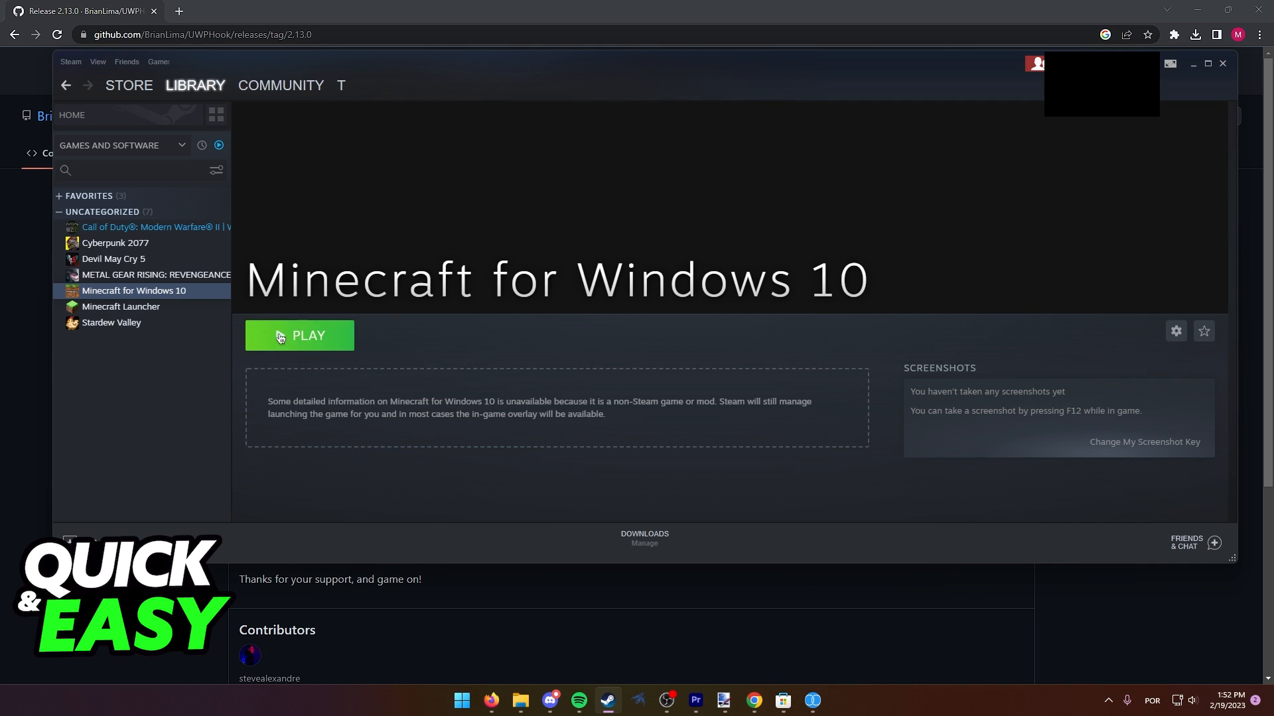
# Step: Select Minecraft Launcher in the Steam library and launch it with PLAY
pyautogui.click(120, 306)
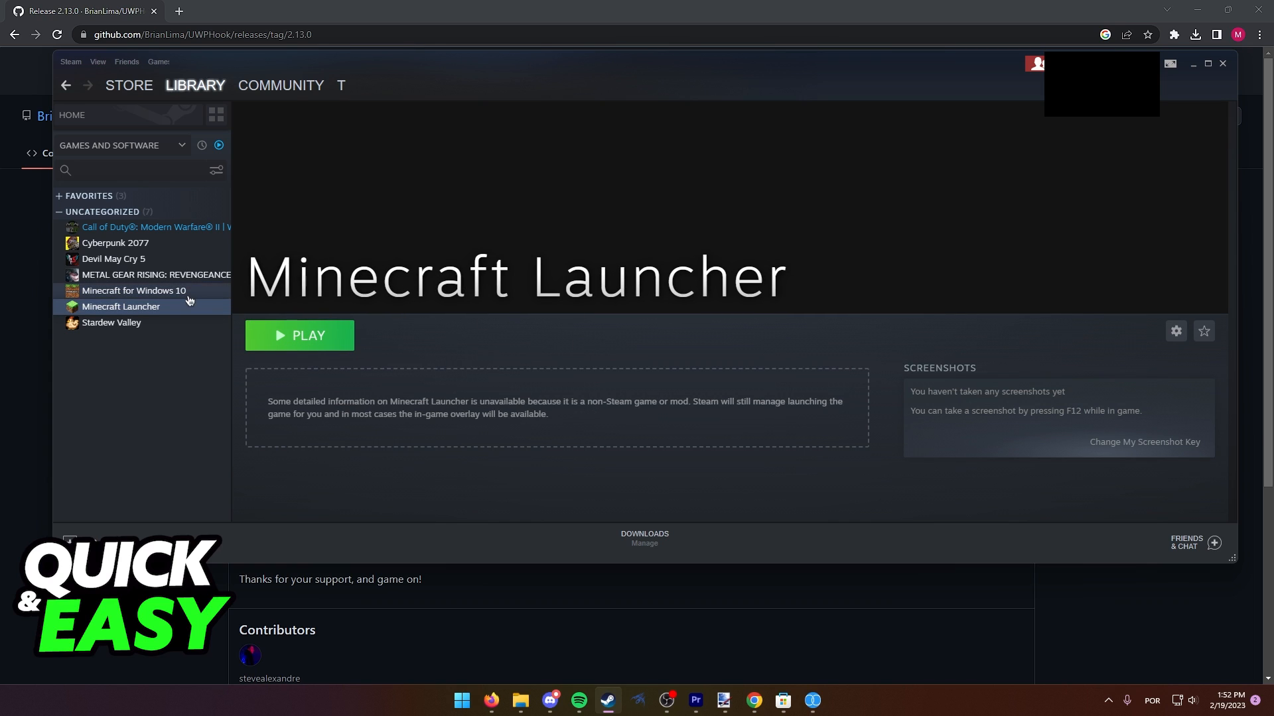
pyautogui.click(299, 336)
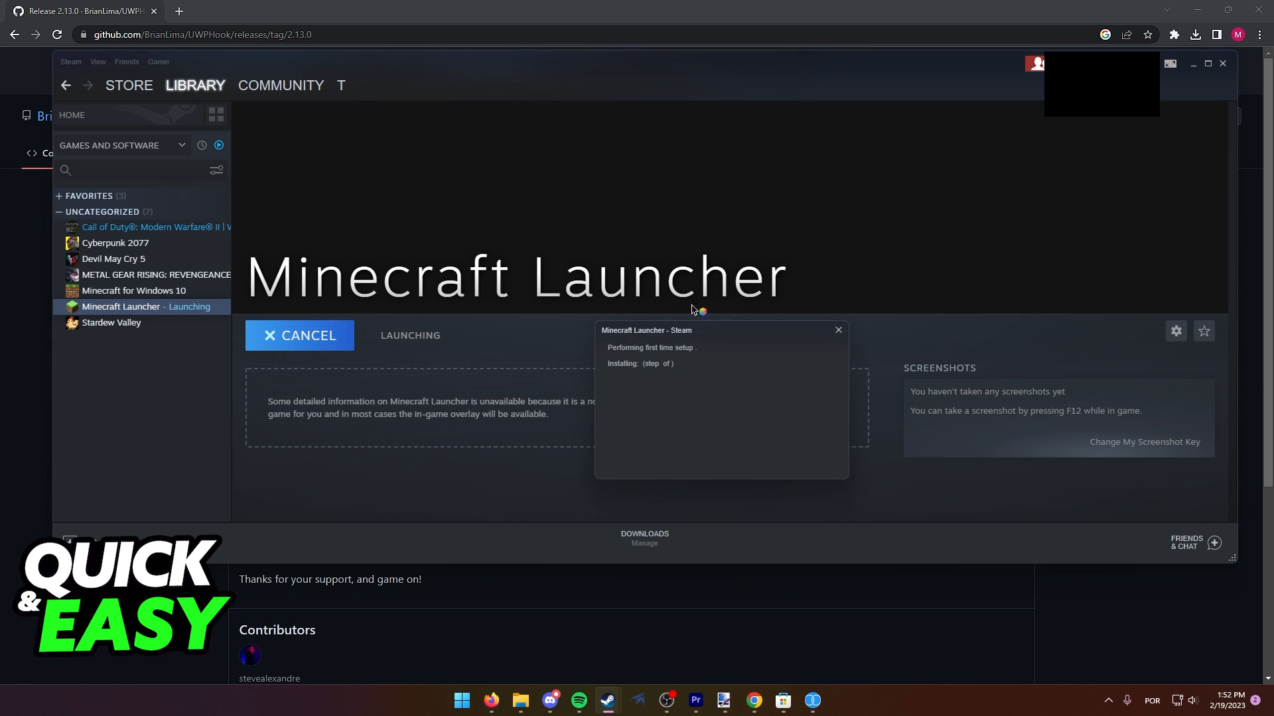